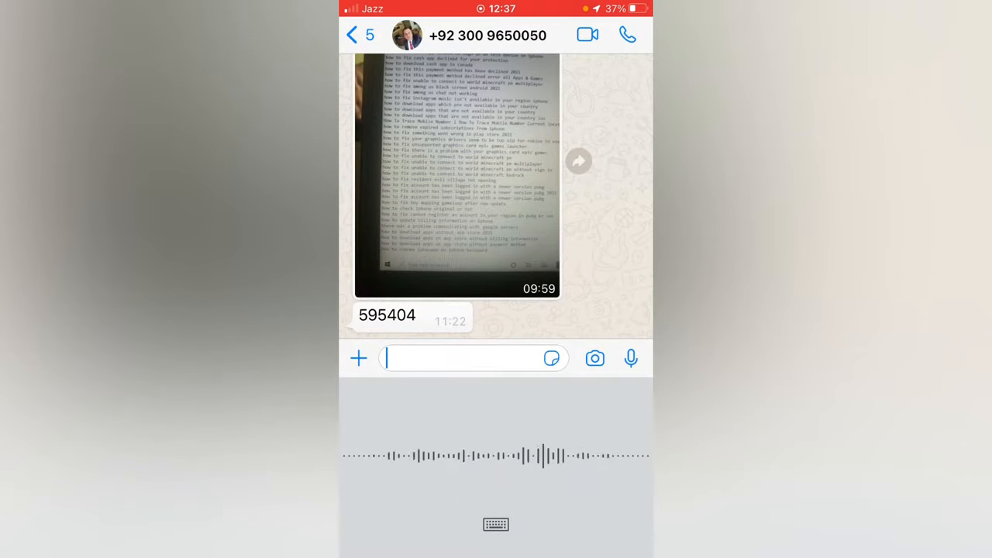
Step: Leave the WhatsApp chat and return to the home screen
{"action": "left_click", "coordinate": [354, 34]}
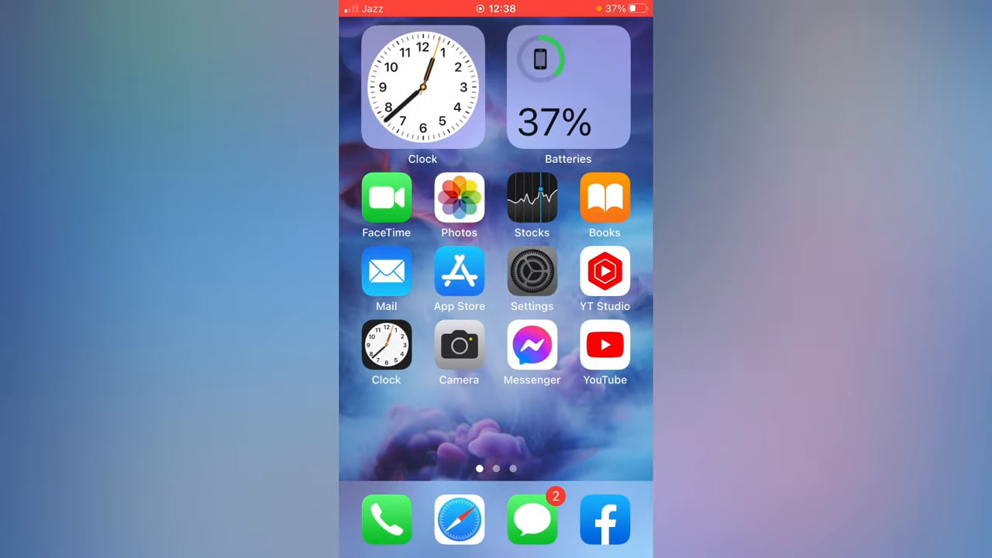
Step: Go to Settings > General and scroll down to the Keyboard entry
{"action": "left_click", "coordinate": [532, 271]}
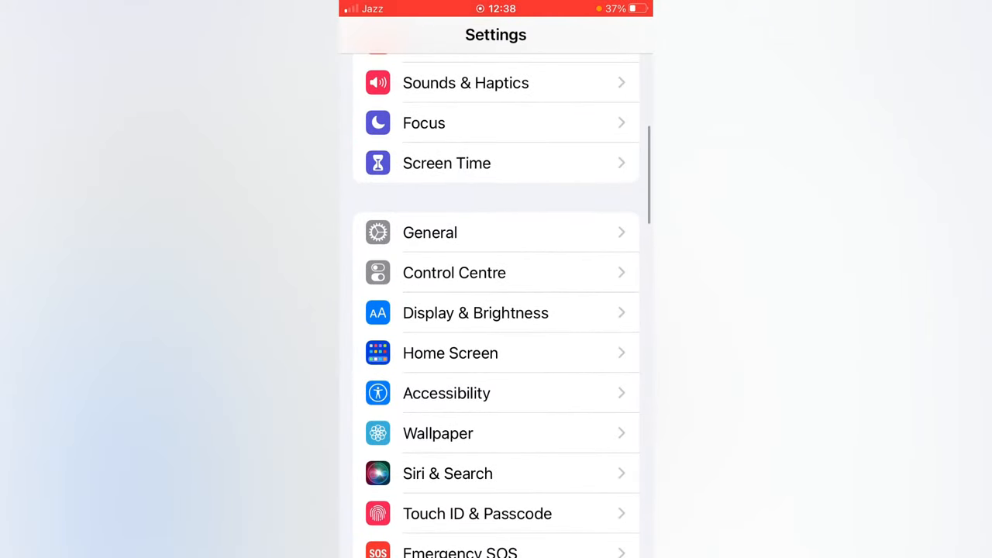
{"action": "left_click", "coordinate": [429, 232]}
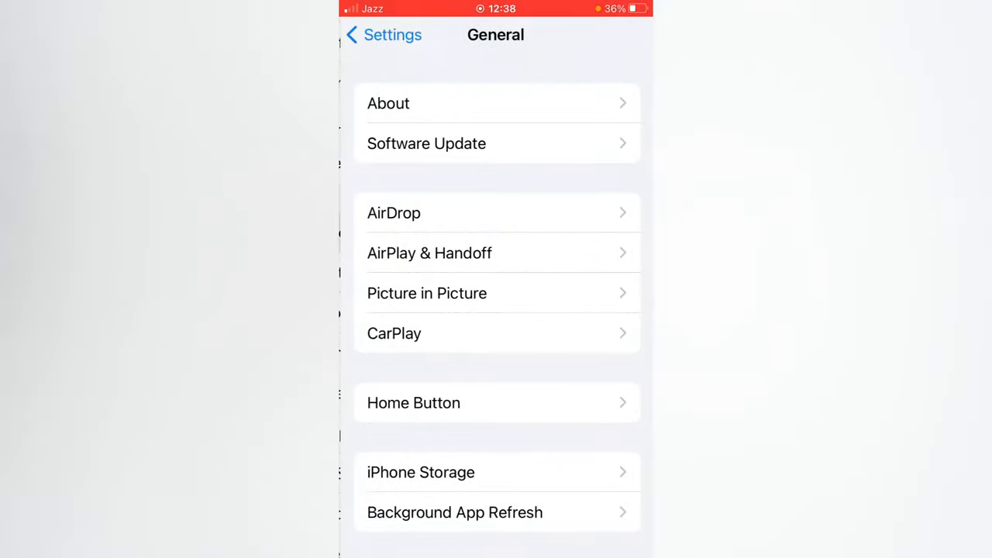
{"action": "scroll", "scroll_direction": "down", "scroll_amount": 3}
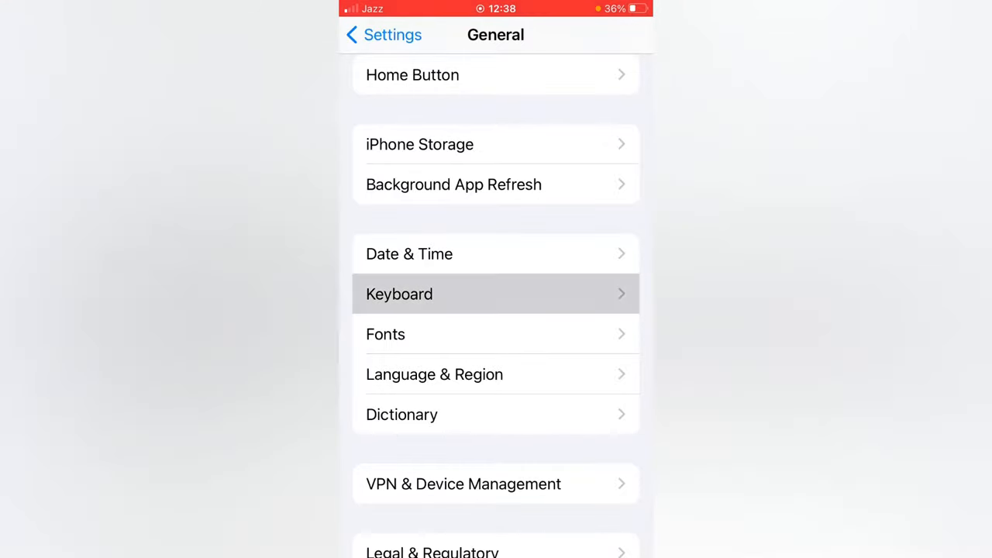
Step: Go into Keyboard, then the Keyboards list of installed keyboards
{"action": "left_click", "coordinate": [400, 294]}
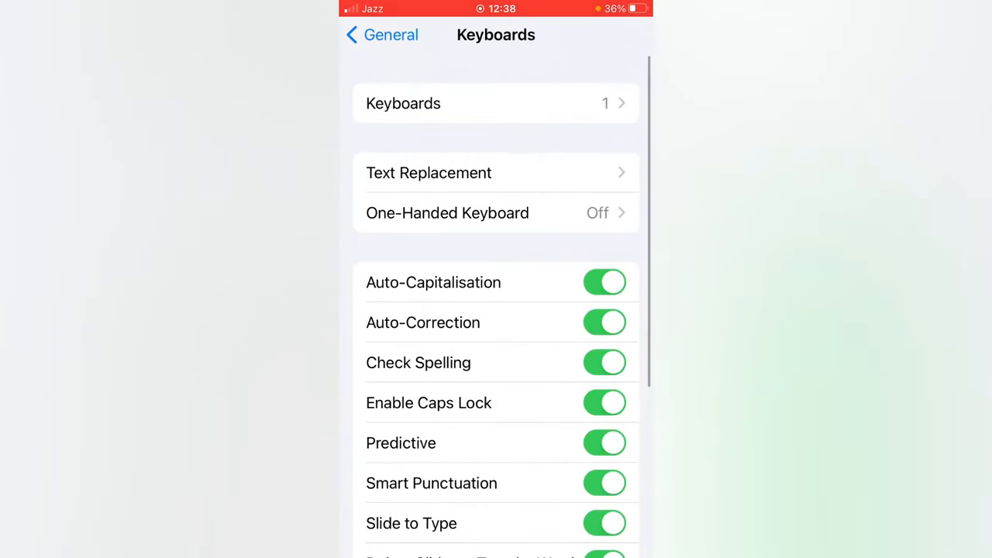
{"action": "left_click", "coordinate": [496, 102]}
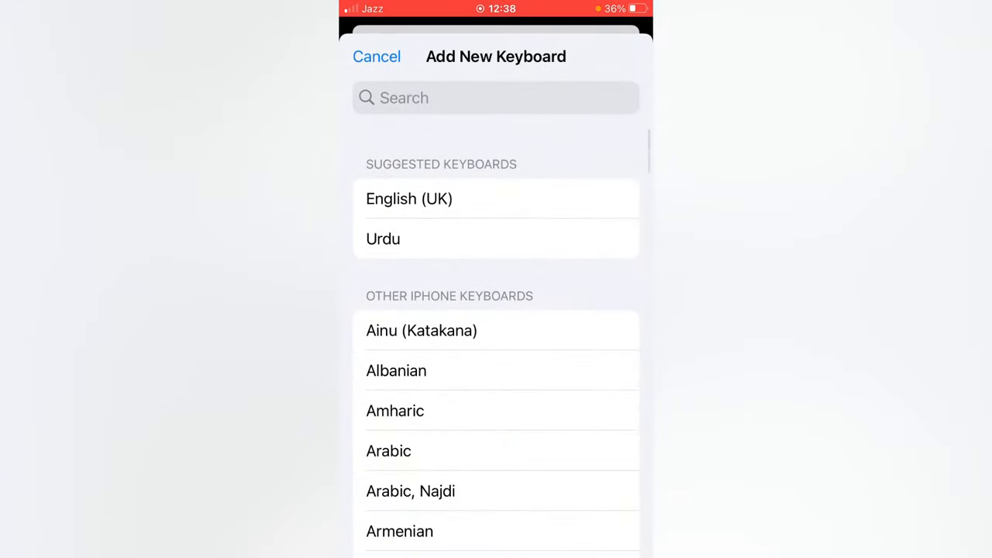
Step: Search 'Emo' and add the Emoji keyboard alongside English (UK)
{"action": "left_click", "coordinate": [495, 98]}
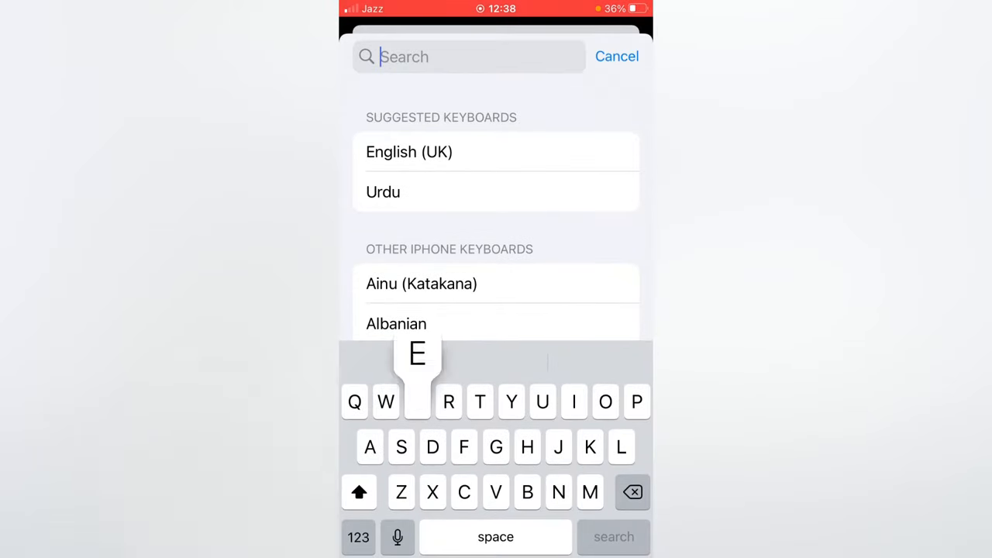
{"action": "type", "text": "Emo"}
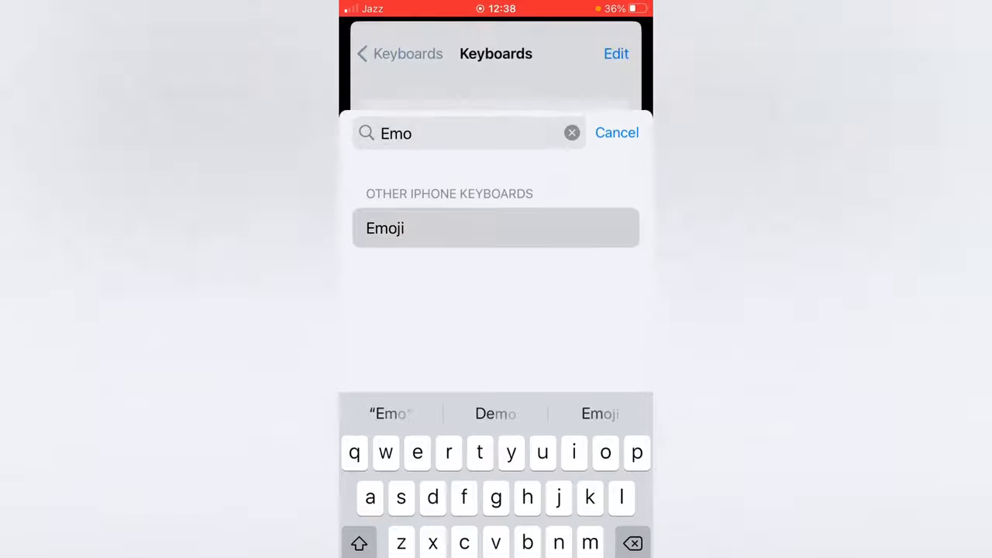
{"action": "left_click", "coordinate": [616, 133]}
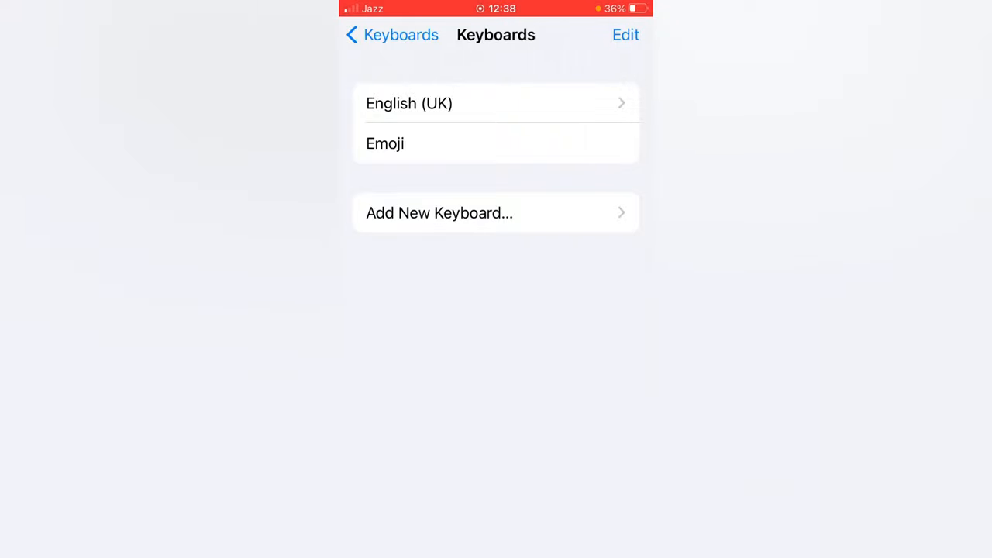
{"action": "left_click", "coordinate": [626, 35]}
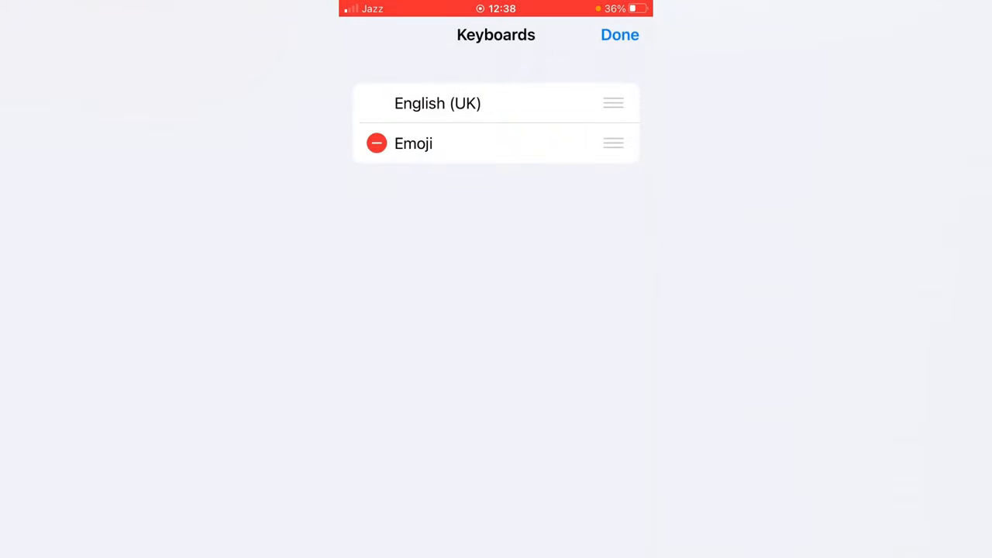
{"action": "left_click", "coordinate": [619, 34]}
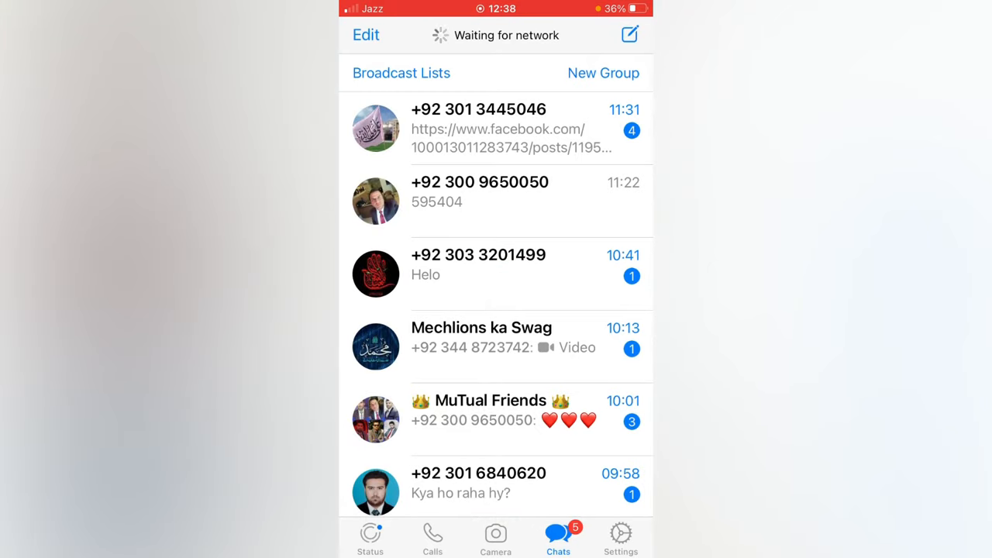
{"action": "left_click", "coordinate": [481, 192]}
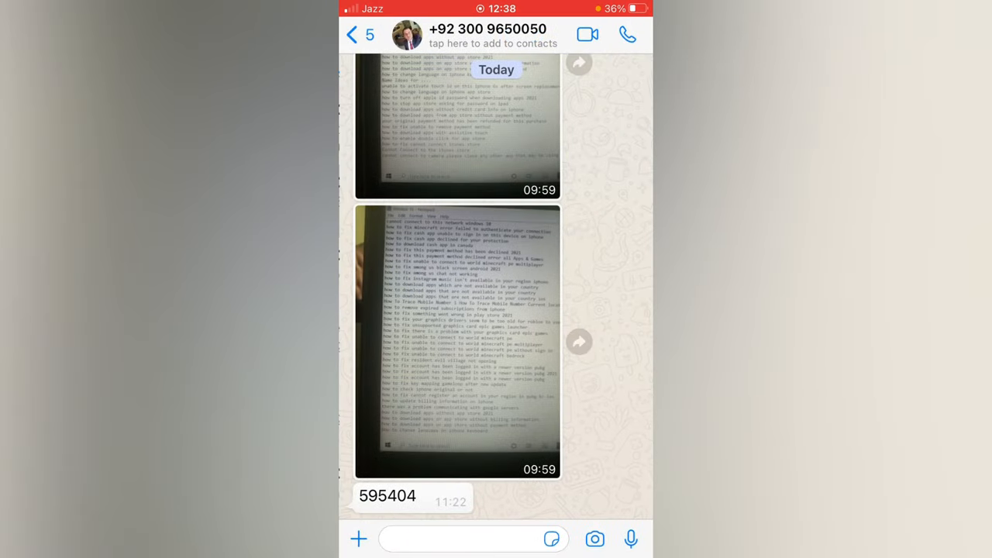